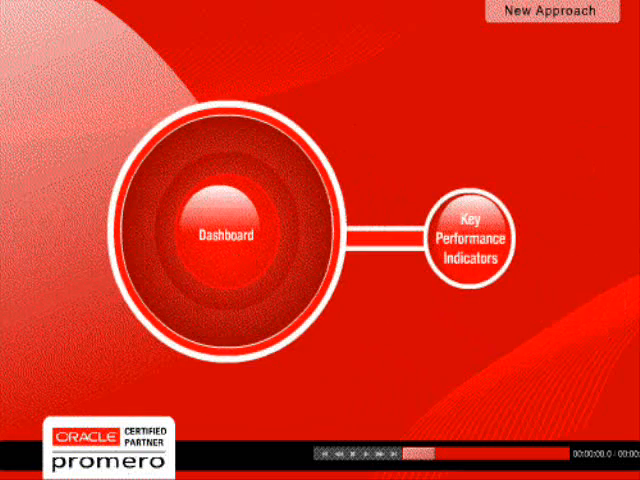
pyautogui.click(473, 243)
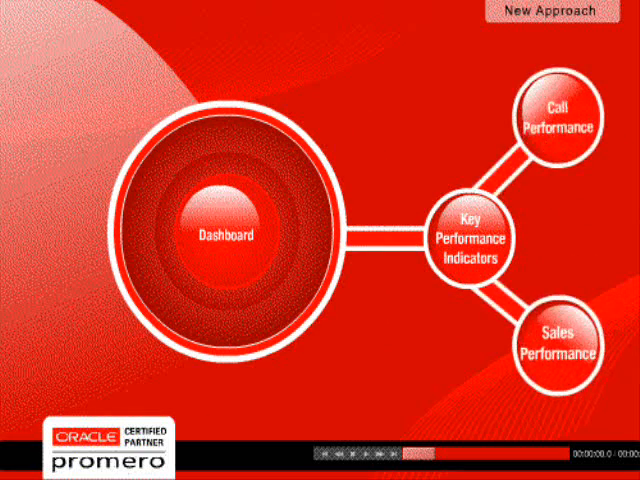